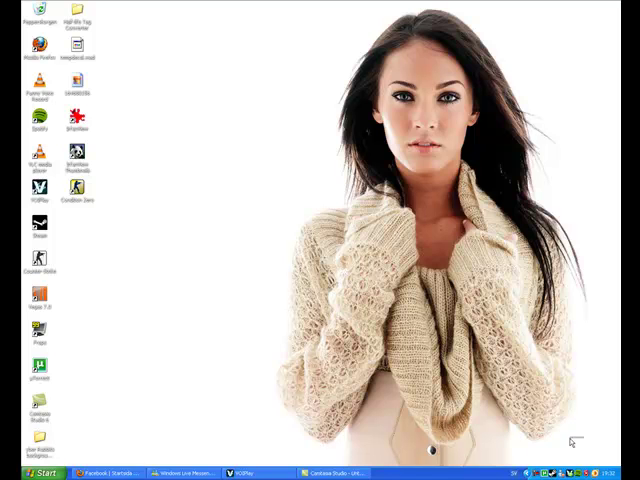
mouse_move(270, 320)
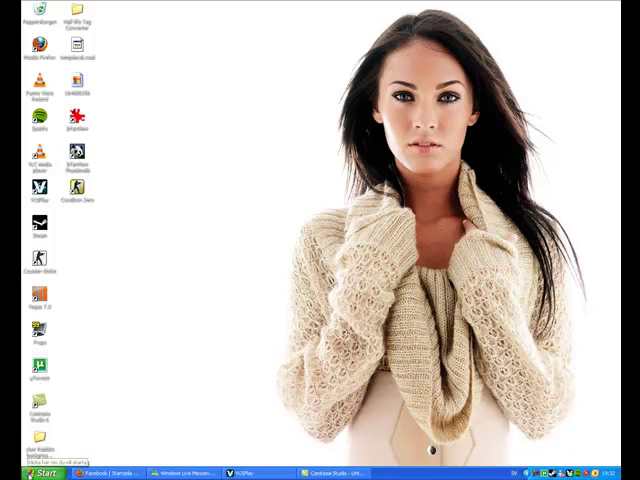
- Open Nätverksanslutningar from the Start menu to list both local area connections
click(30, 472)
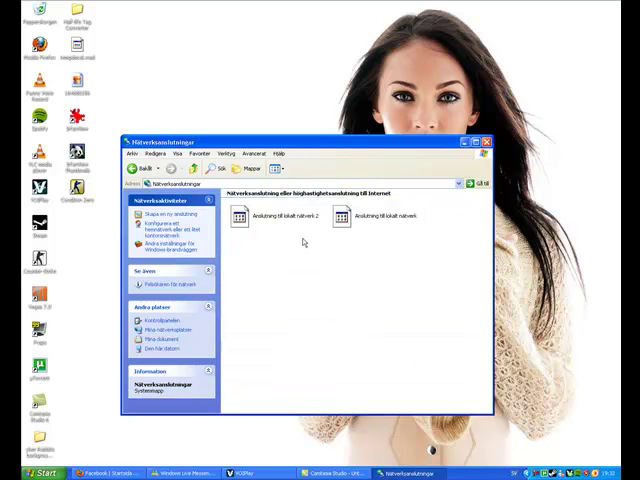
- Open Egenskaper for 'Anslutning till lokalt nätverk 2'
right_click(245, 217)
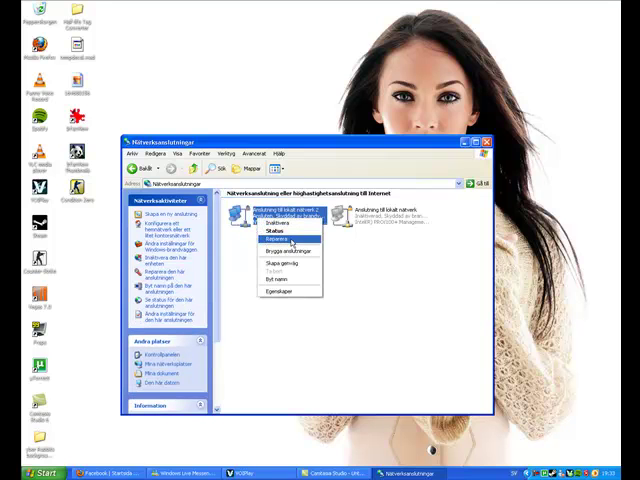
click(285, 291)
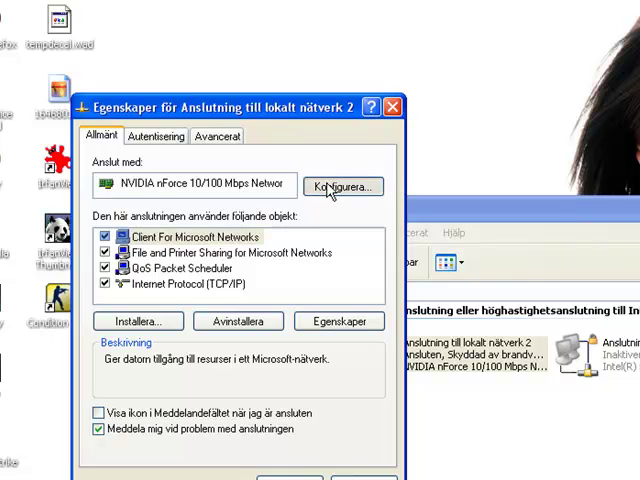
- Configure the NVIDIA nForce adapter and view its Avancerat tab
click(342, 187)
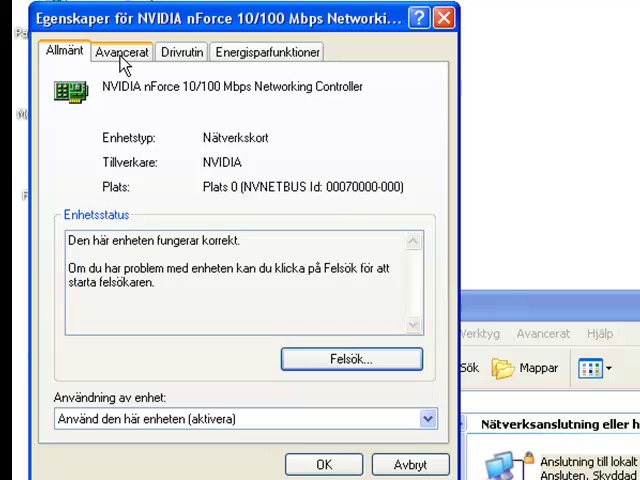
click(122, 51)
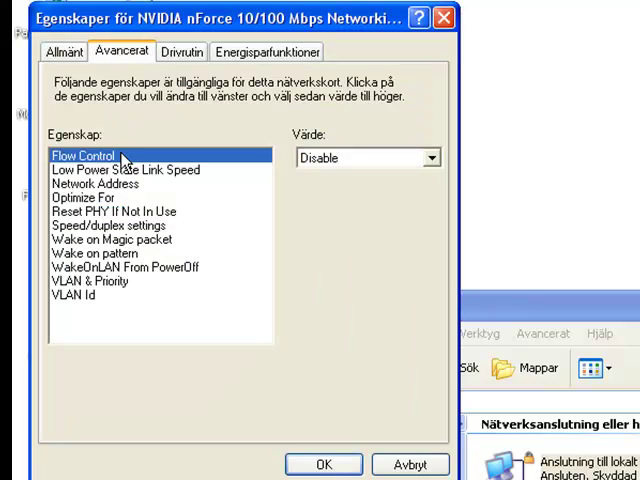
mouse_move(124, 196)
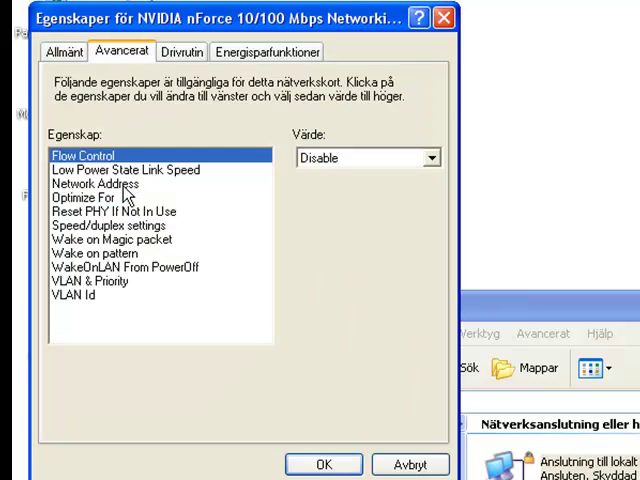
- Give Network Address a custom Värde instead of Not Present, confirm, and close Network Connections
click(95, 184)
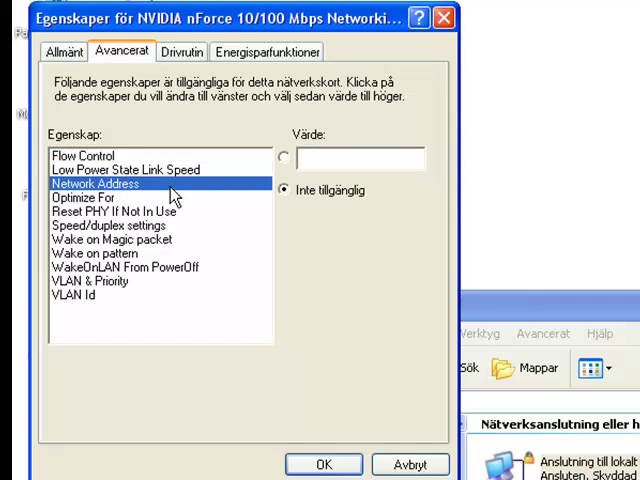
click(284, 157)
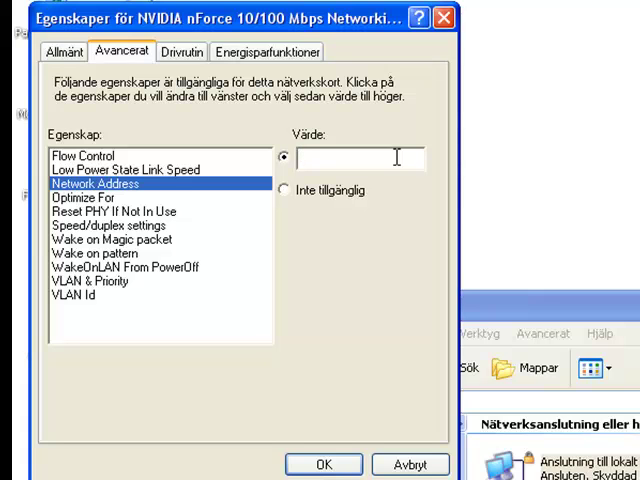
click(360, 158)
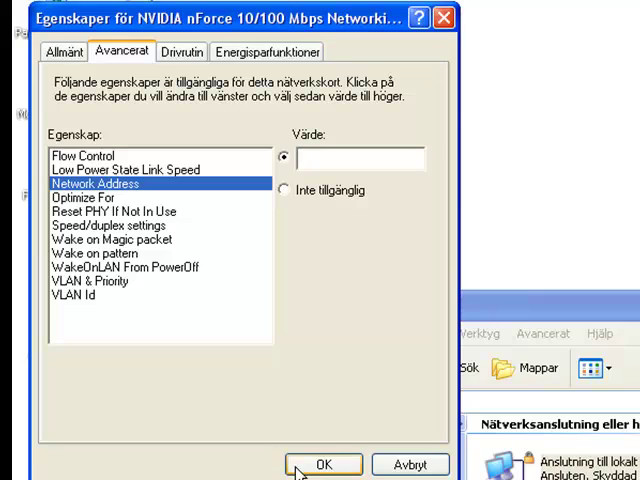
click(324, 463)
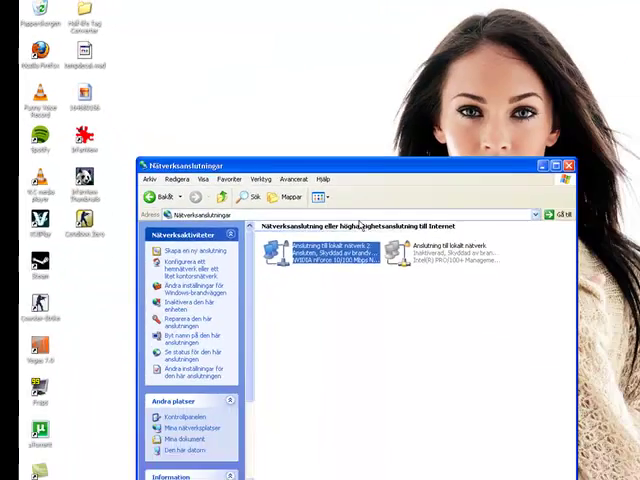
click(568, 165)
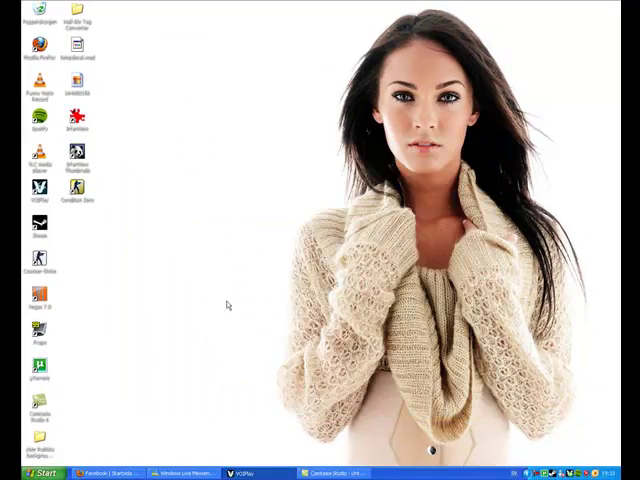